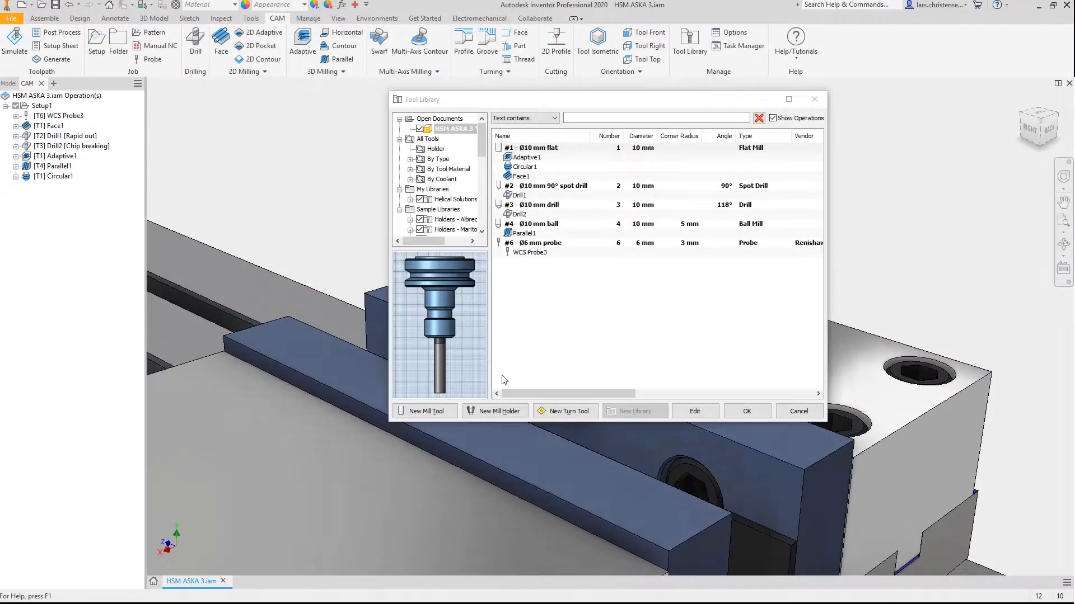
Review the Ø10 mm flat tool's settings in the Tool Library, then close it.
double_click(534, 147)
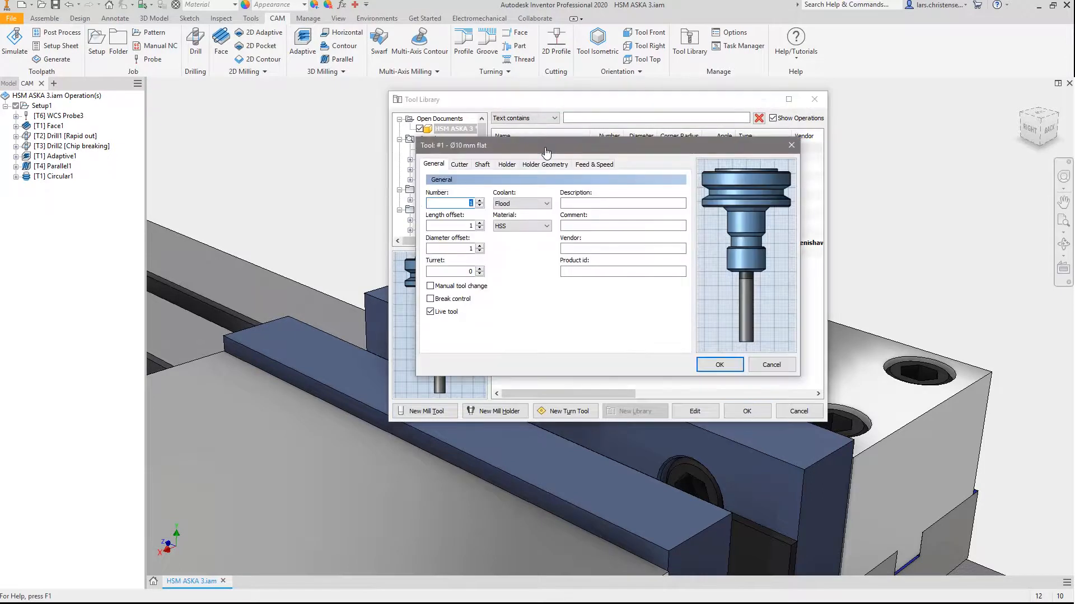
left_click(459, 165)
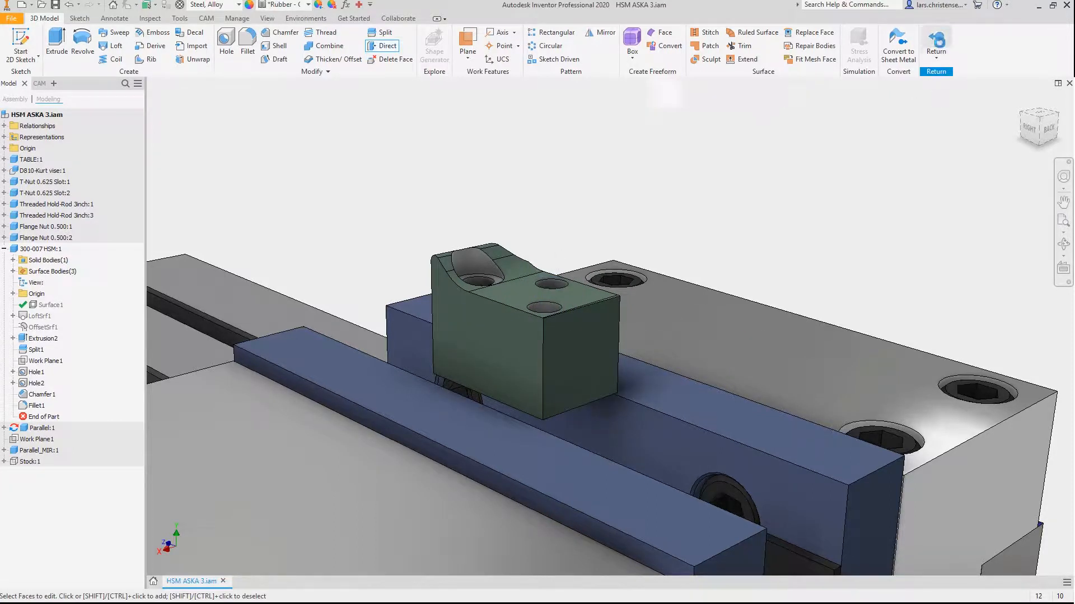
Edit Parallel1 to review its tool and pass settings, then close the editor.
right_click(48, 166)
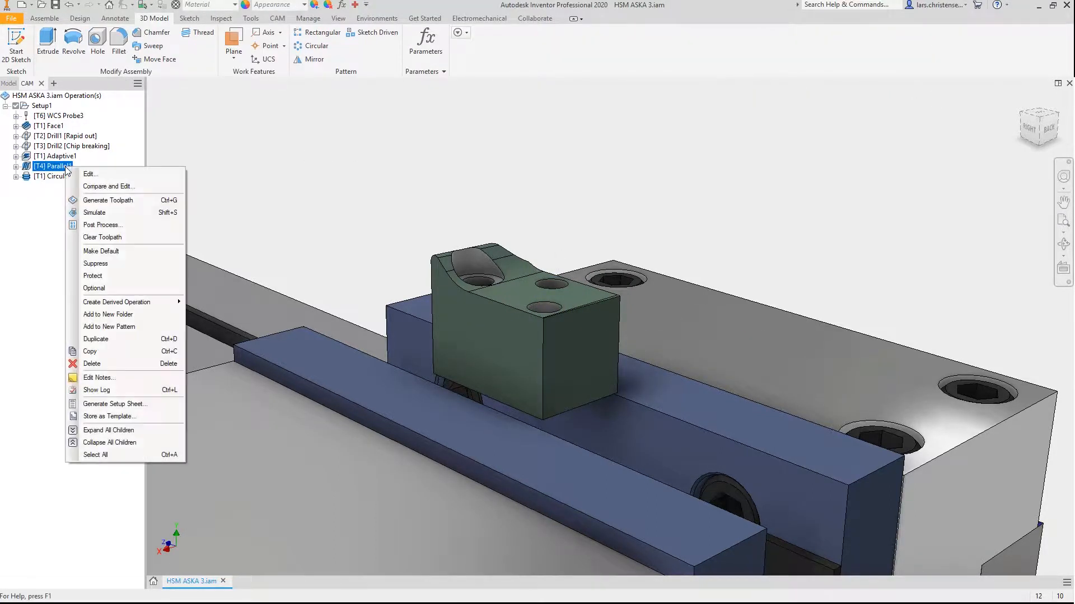
left_click(89, 174)
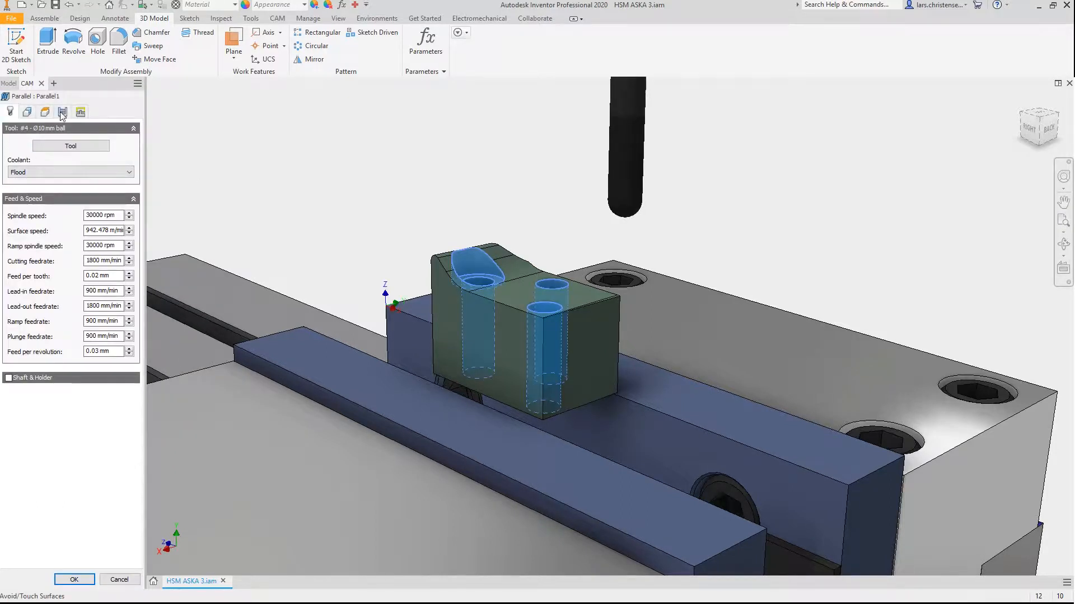
left_click(62, 112)
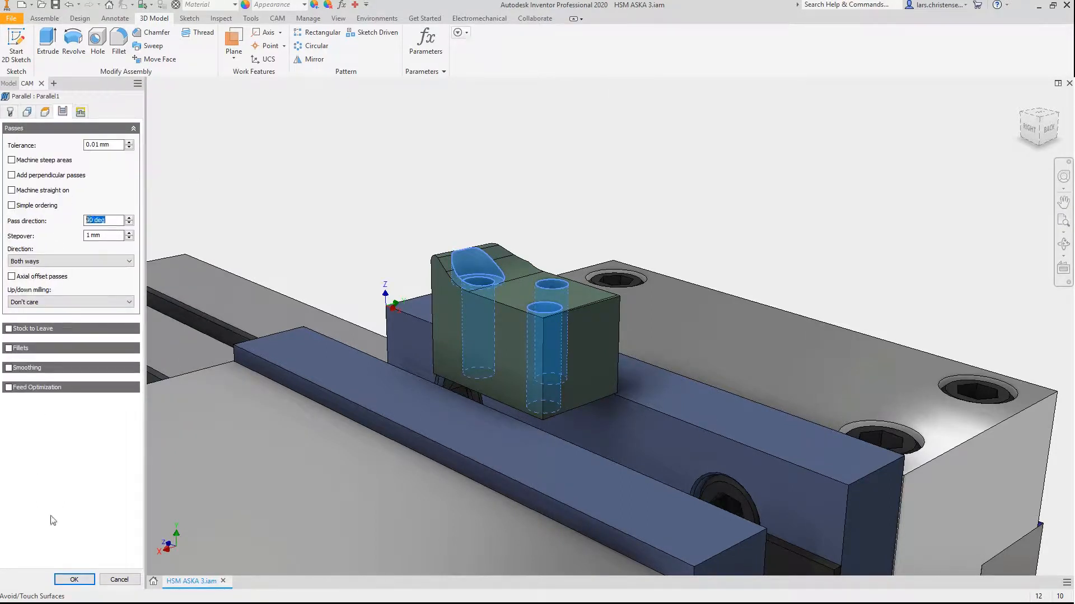
left_click(74, 579)
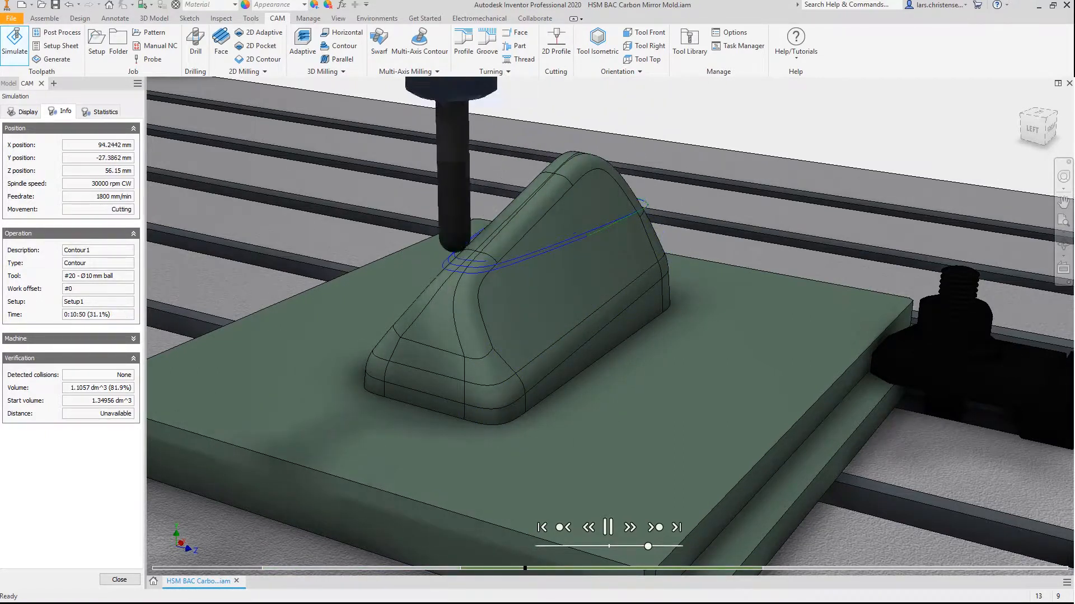
Inspect Contour1's ball-mill cutter and list the Post Process configurations.
left_click(605, 527)
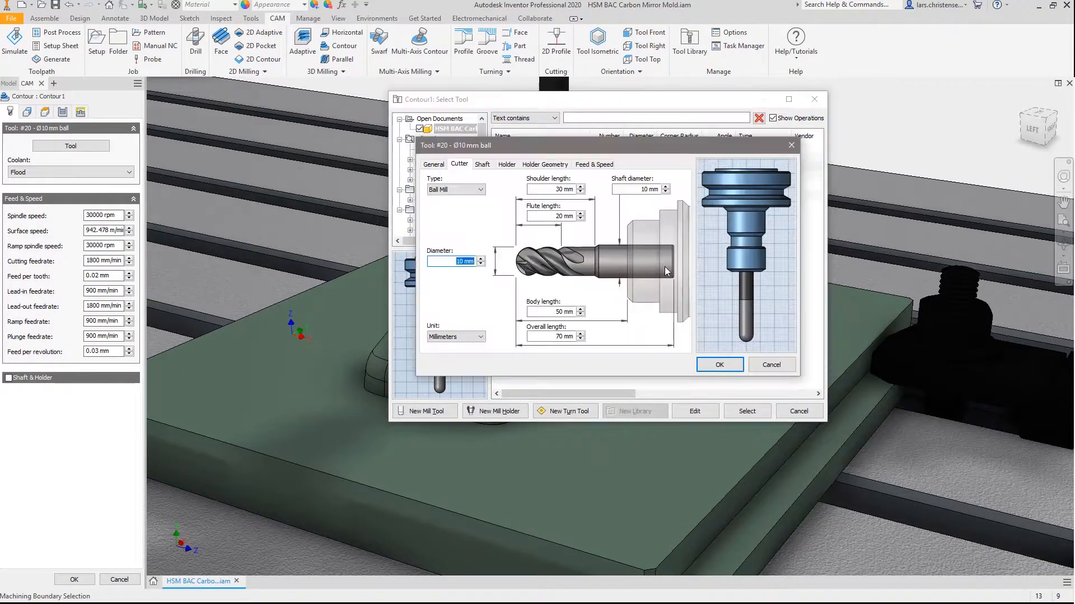
left_click(507, 165)
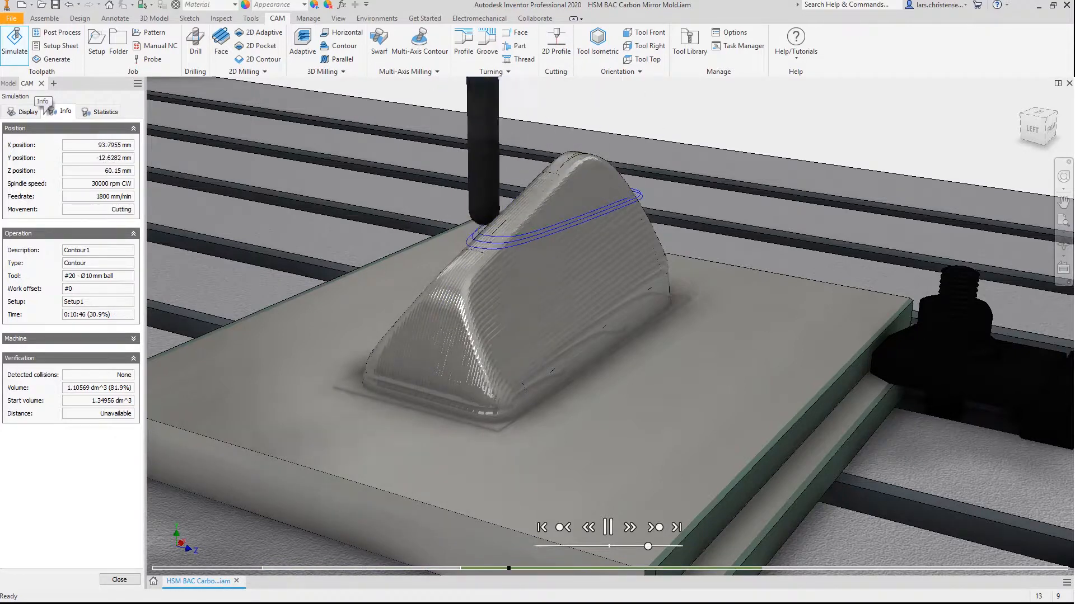
left_click(577, 213)
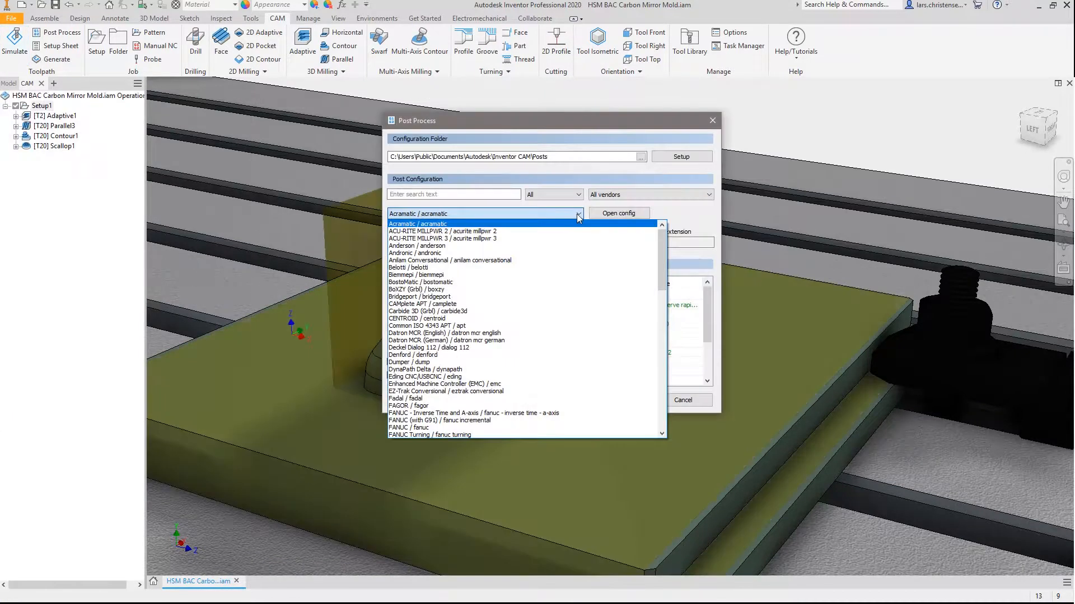
Scroll the Program 1001 setup sheet in the browser.
scroll("down", 3)
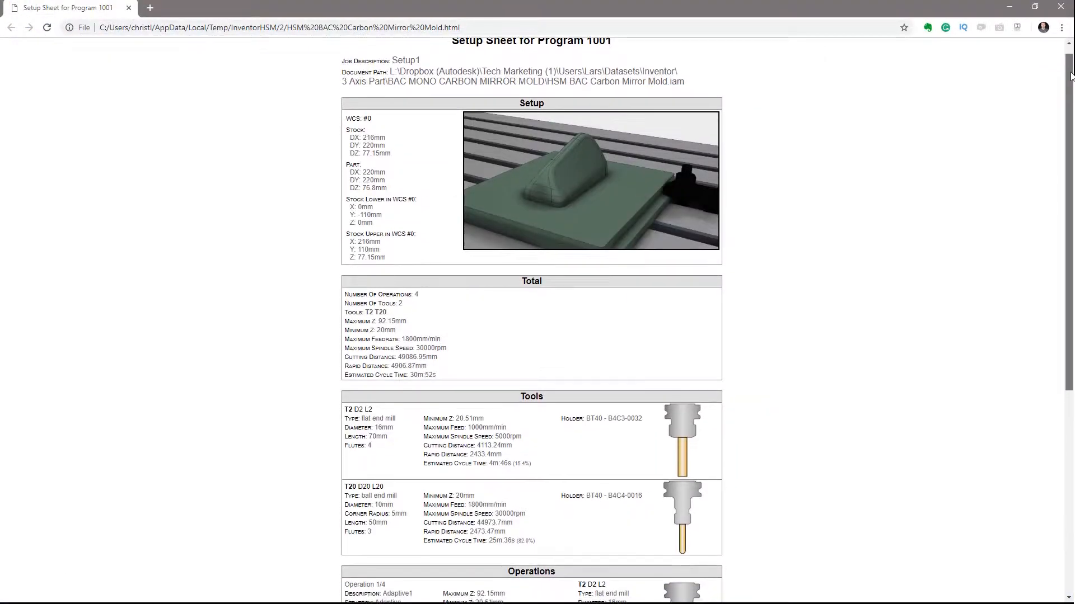
Scroll through the setup sheet's Total, Tools and Operations sections.
scroll("down", 3)
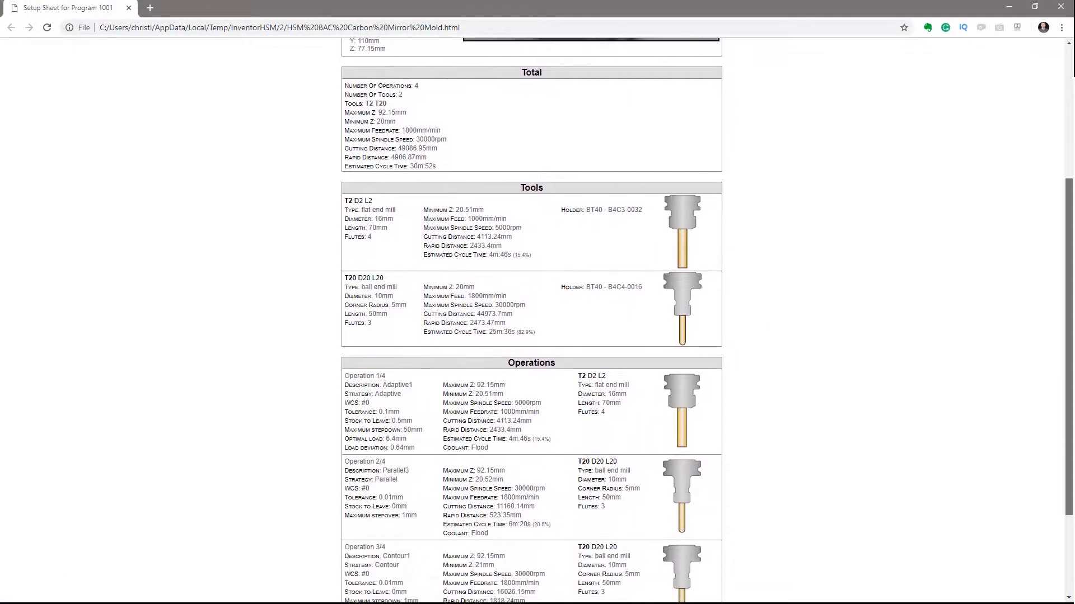
scroll("down", 3)
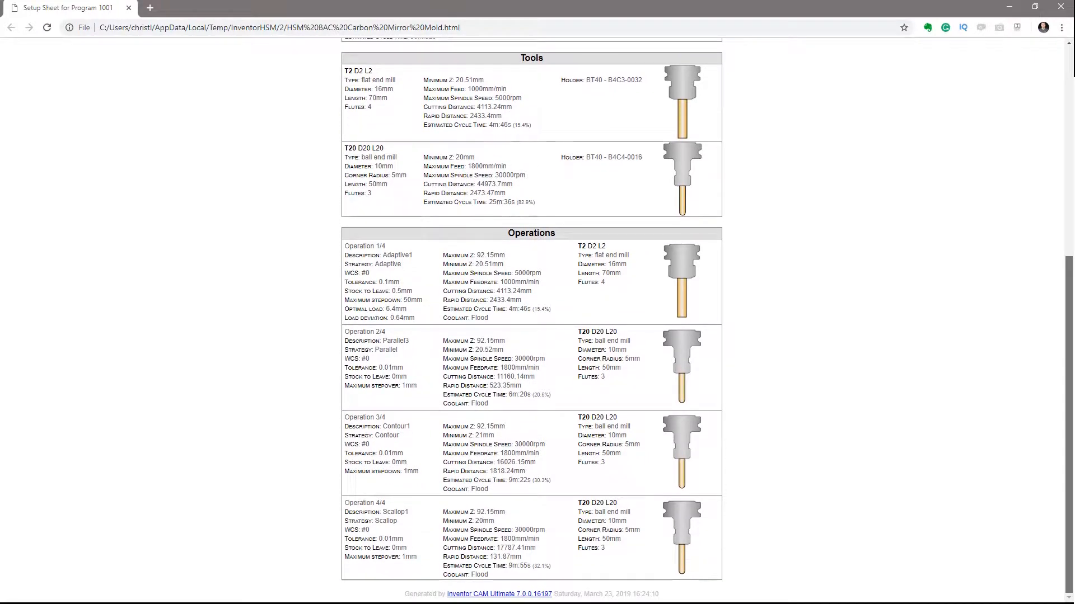
scroll("down", 3)
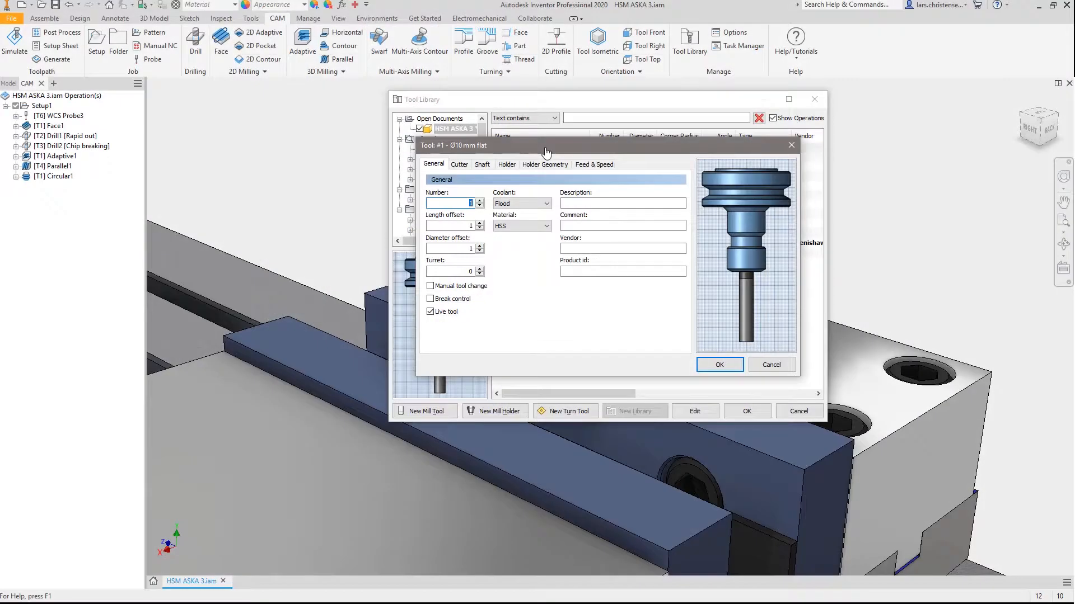
Close the Ø10 mm tool dialog and play the Adaptive1 simulation on the ASKA vise.
left_click(458, 164)
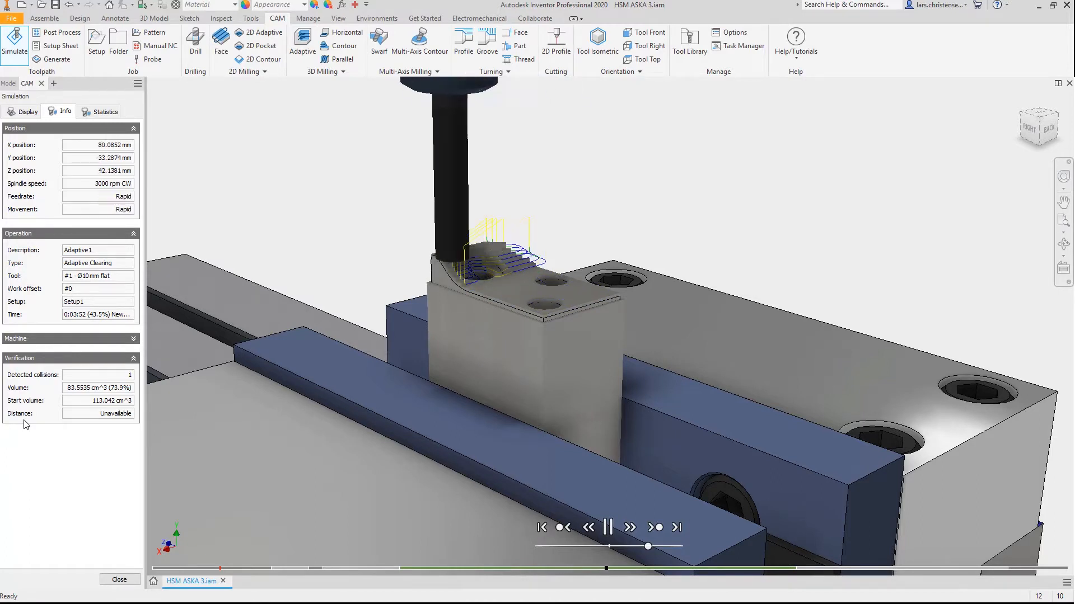
left_click(605, 527)
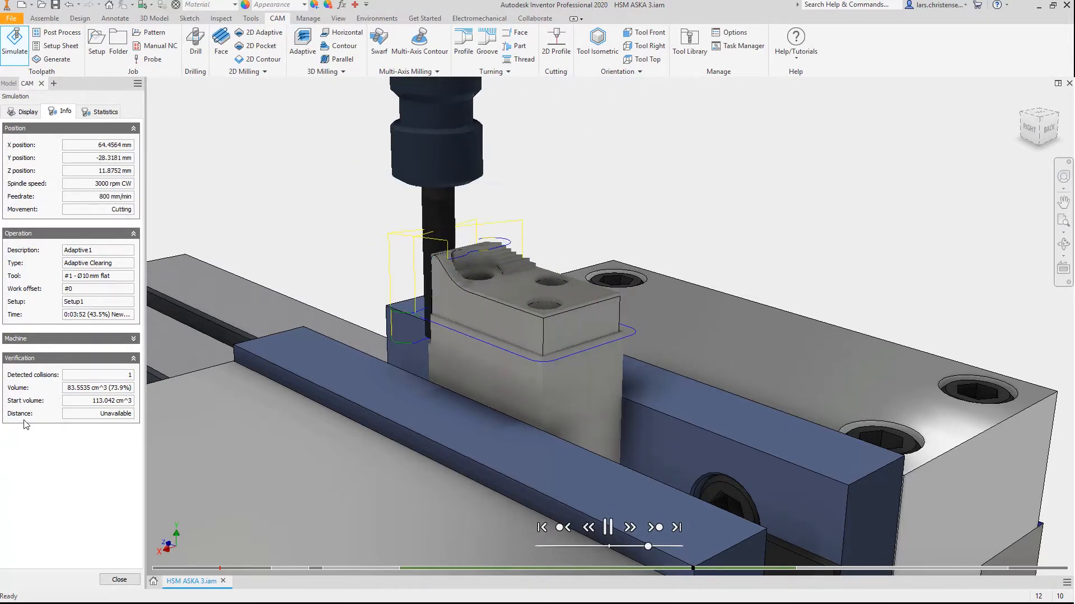